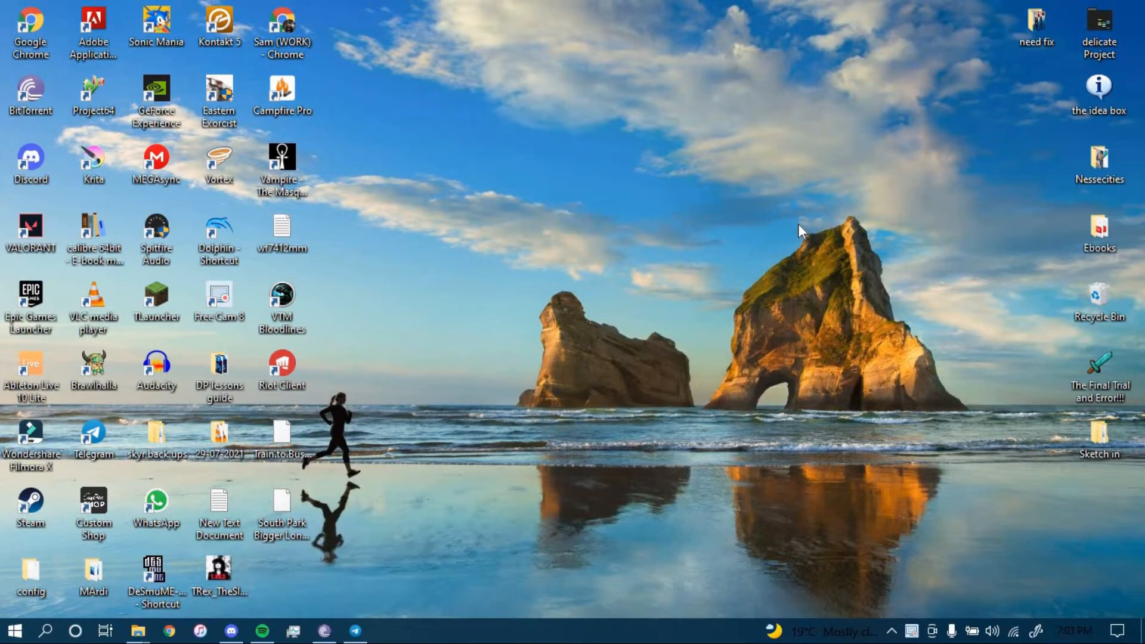
pyautogui.moveTo(592, 227)
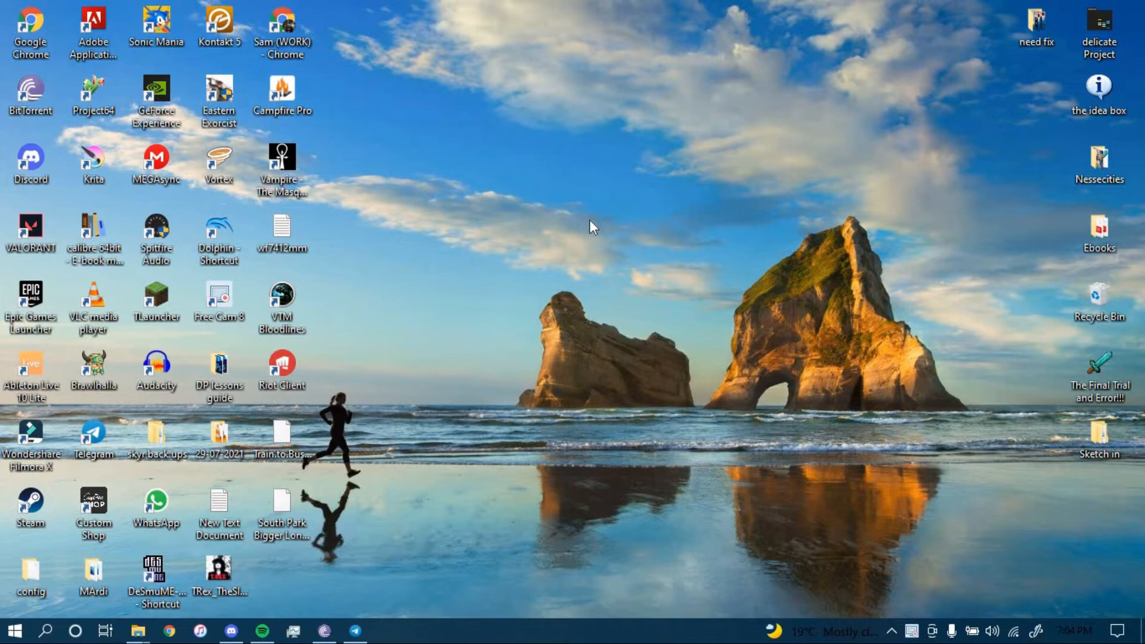
# Step: Launch Chrome and load rcbc.com, correcting an initial rcbonlinebanking.com entry
pyautogui.doubleClick(30, 29)
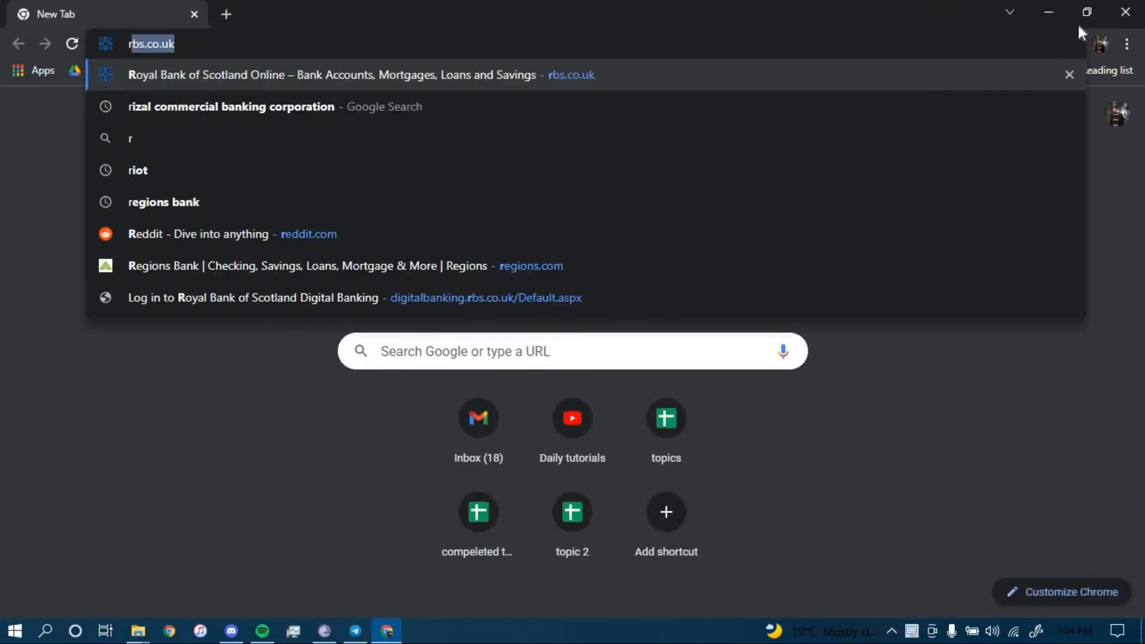
pyautogui.write('rcbonlinebanking.com')
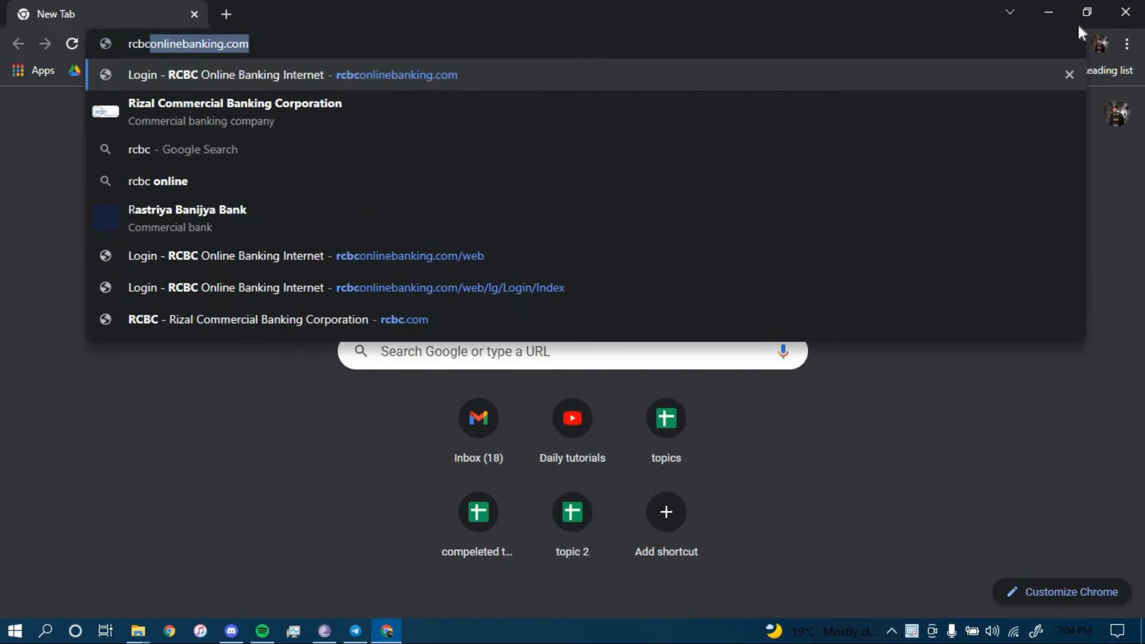
pyautogui.write('rcbc.com')
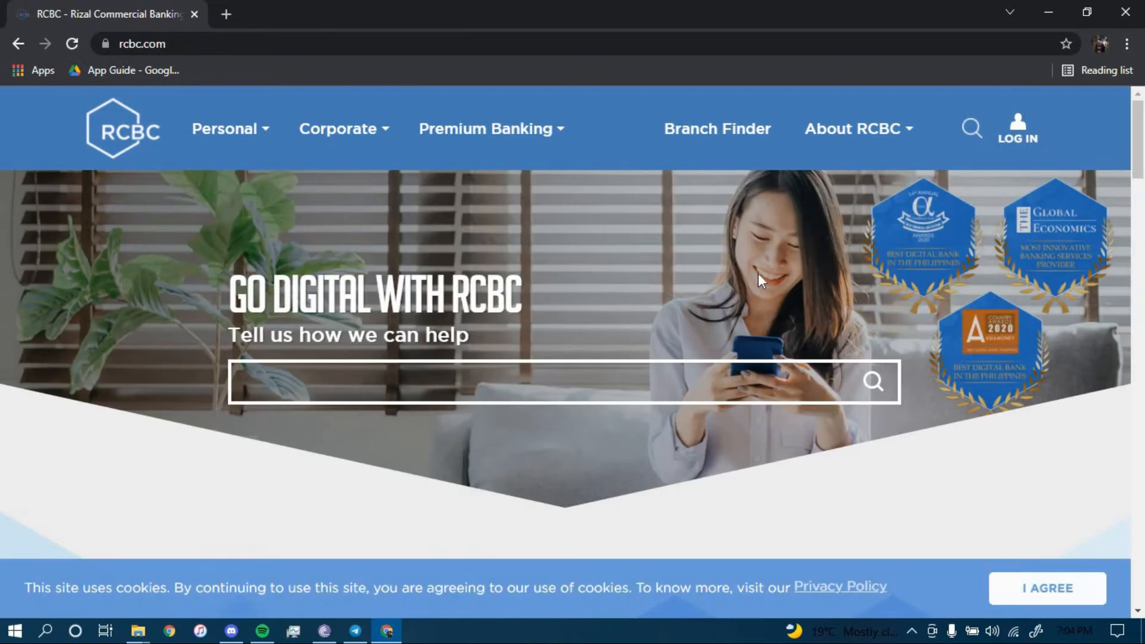
pyautogui.moveTo(1017, 142)
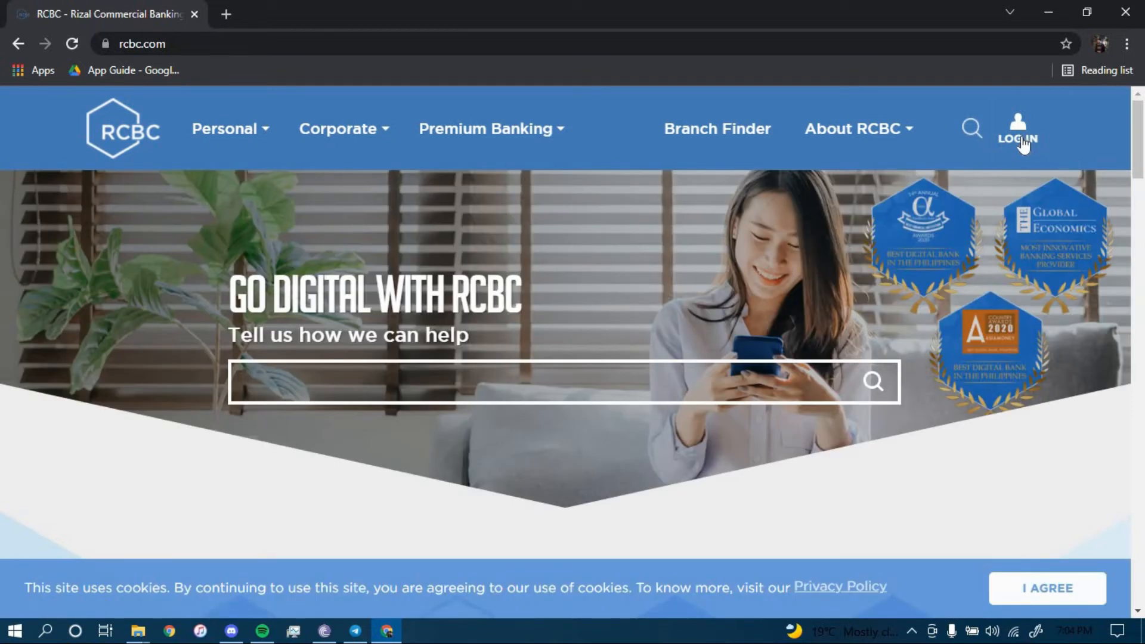
# Step: From the LOG IN menu, choose Personal Online Banking
pyautogui.click(1016, 130)
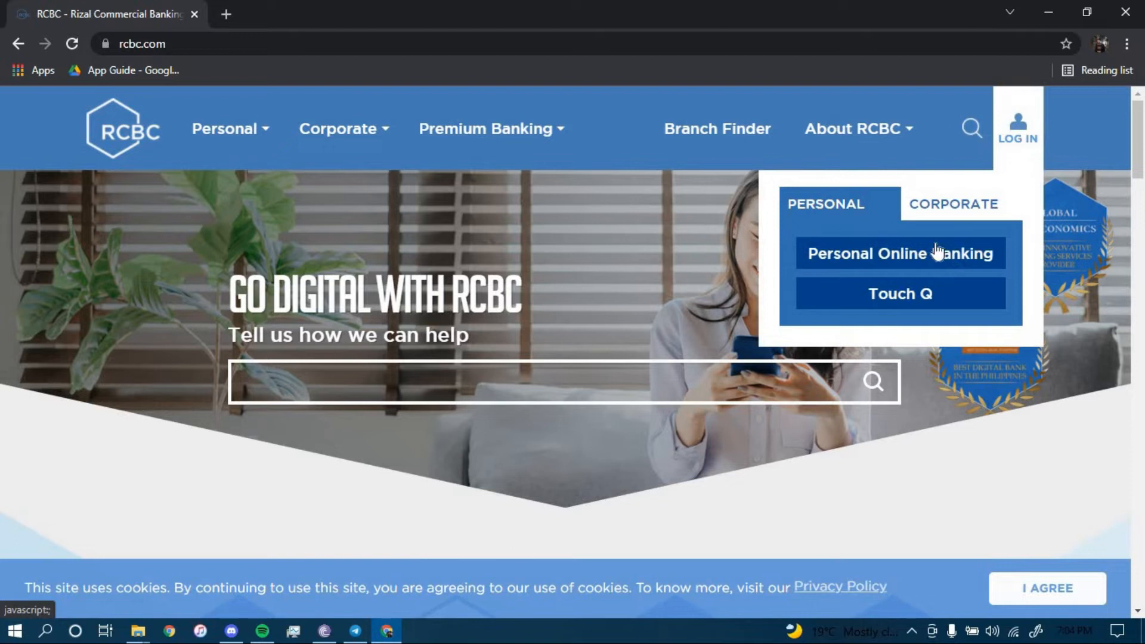
pyautogui.click(900, 254)
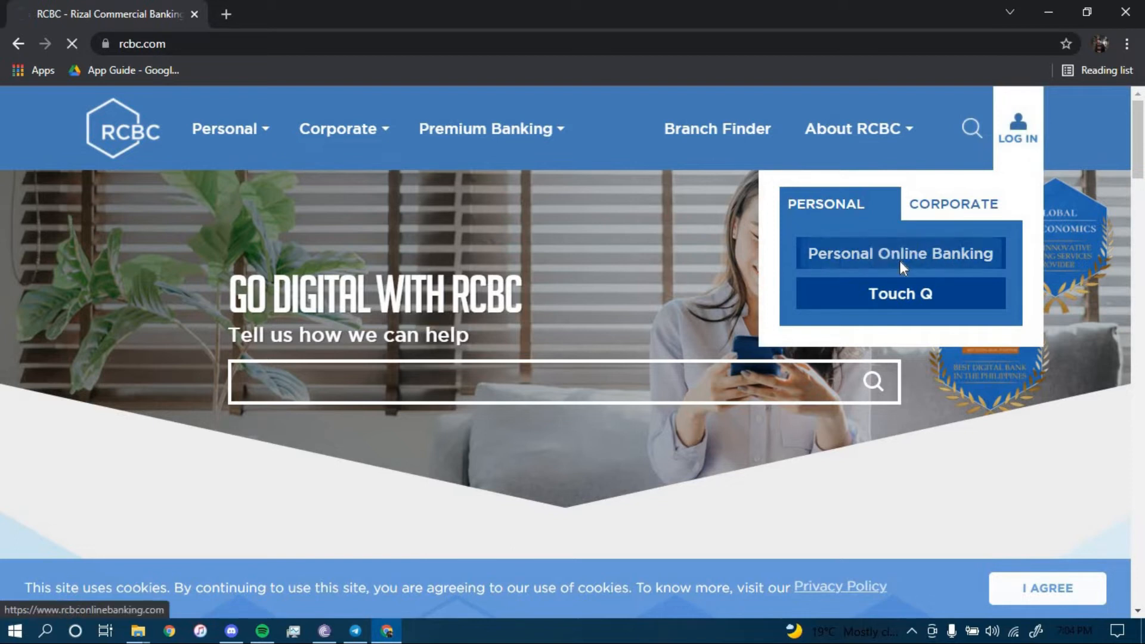
pyautogui.click(900, 253)
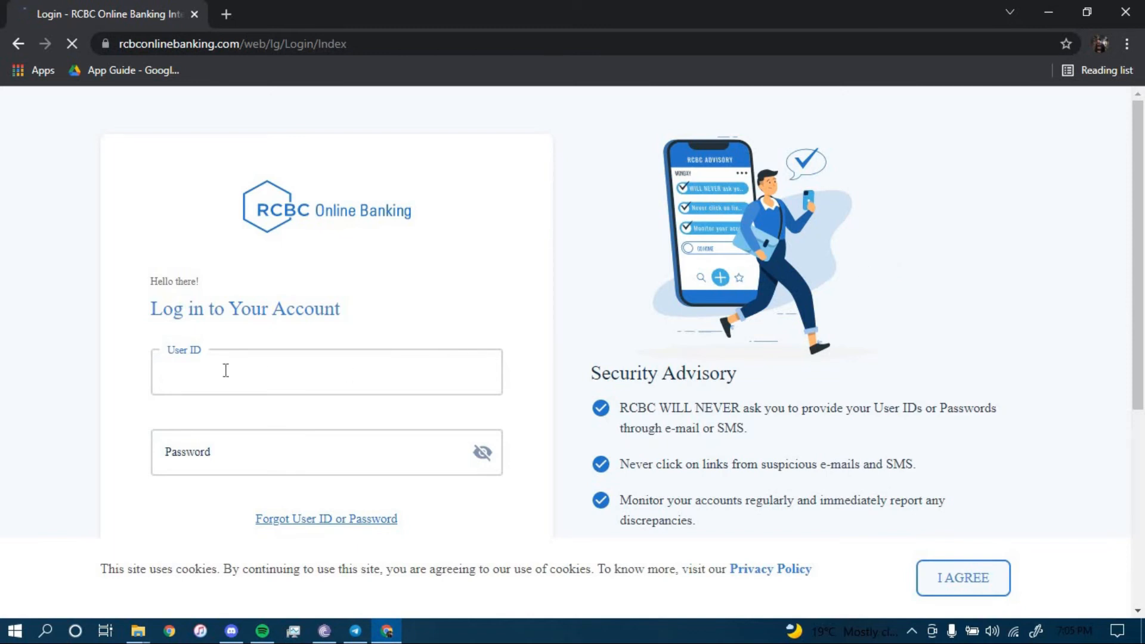
# Step: Focus the Password field and scroll down to reveal the Log In button
pyautogui.click(326, 451)
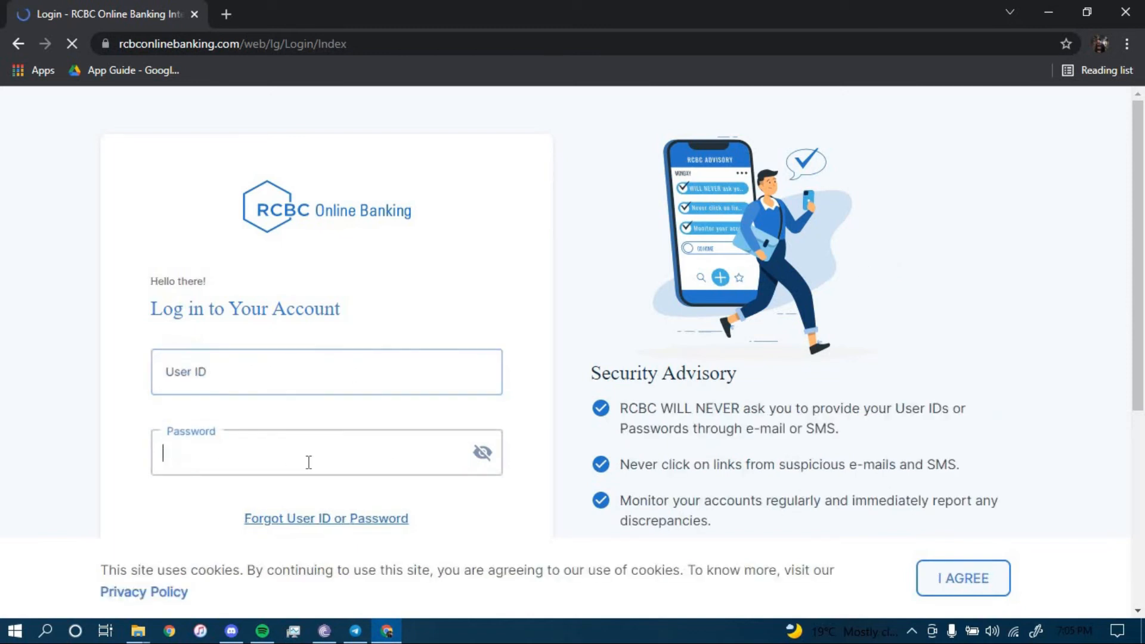
pyautogui.scroll(-3)
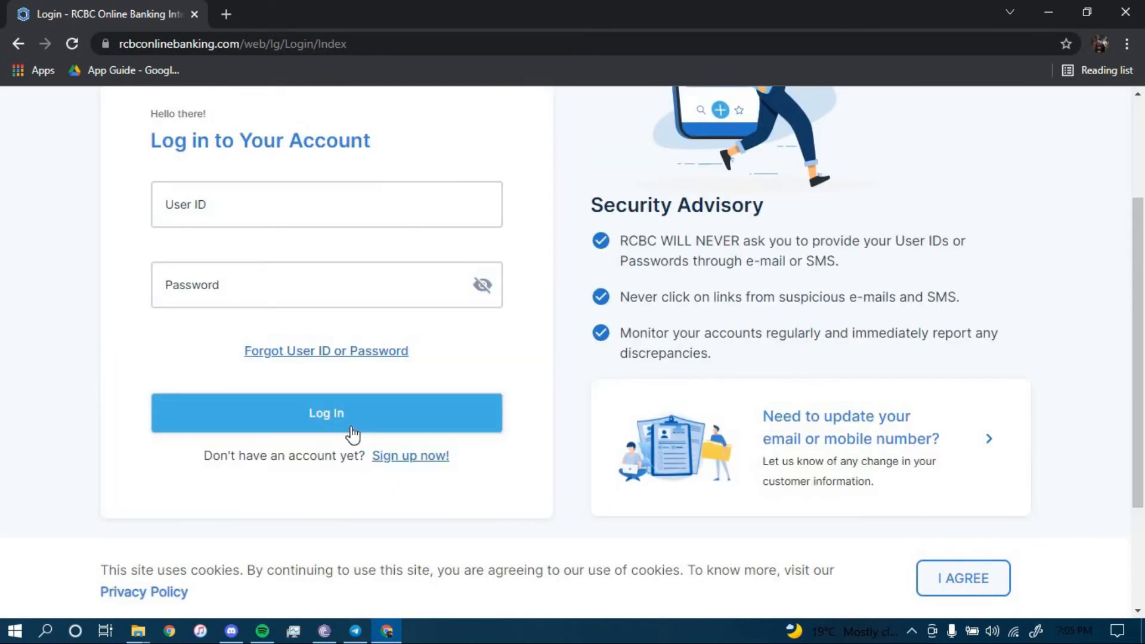